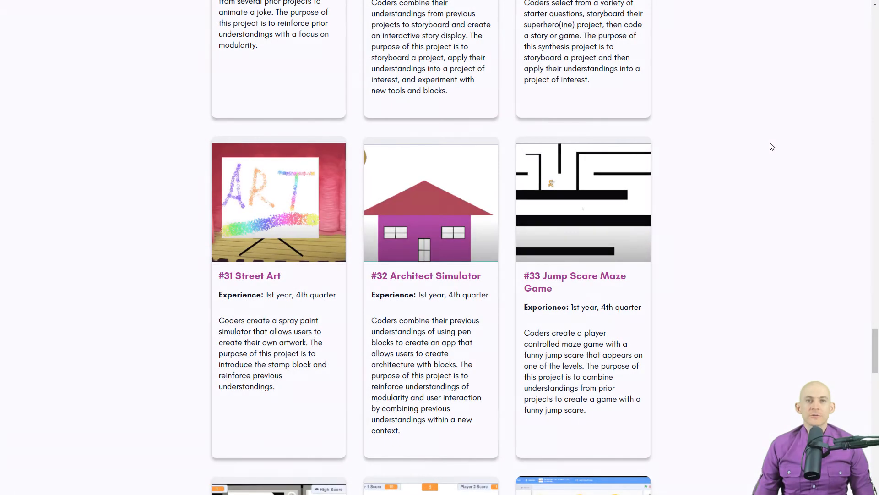
{"action": "mouse_move", "coordinate": [761, 159]}
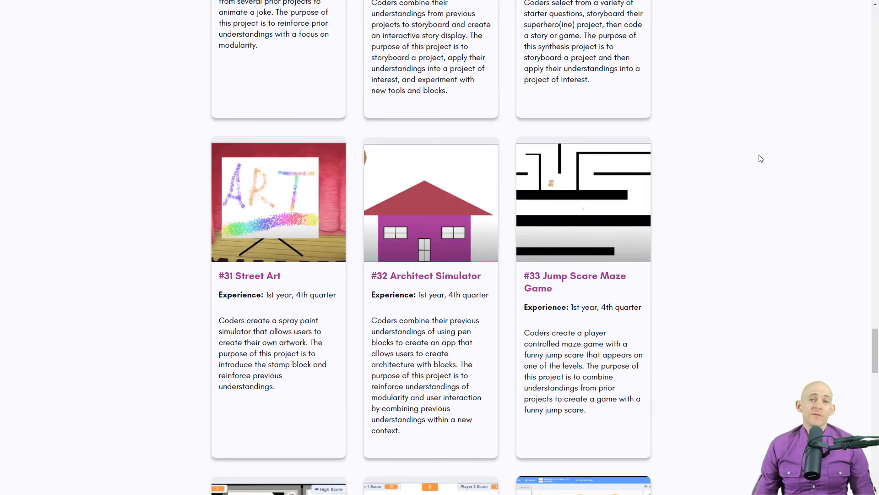
{"action": "mouse_move", "coordinate": [760, 154]}
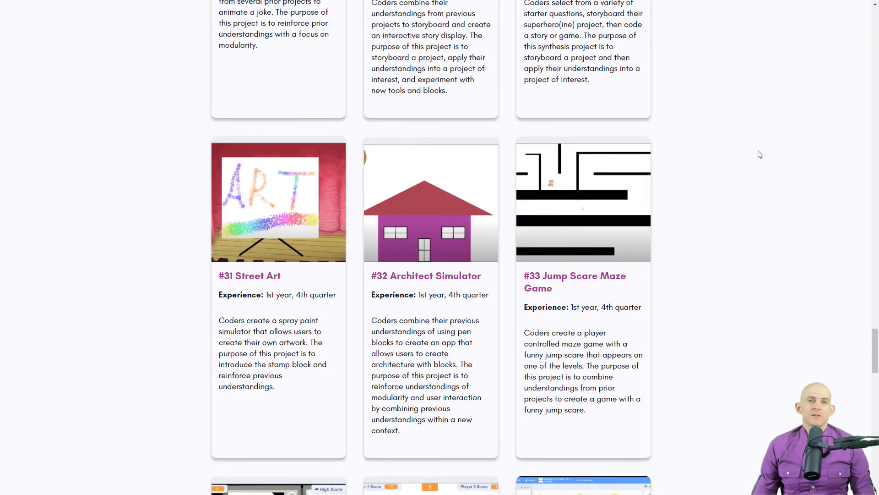
{"action": "mouse_move", "coordinate": [423, 205]}
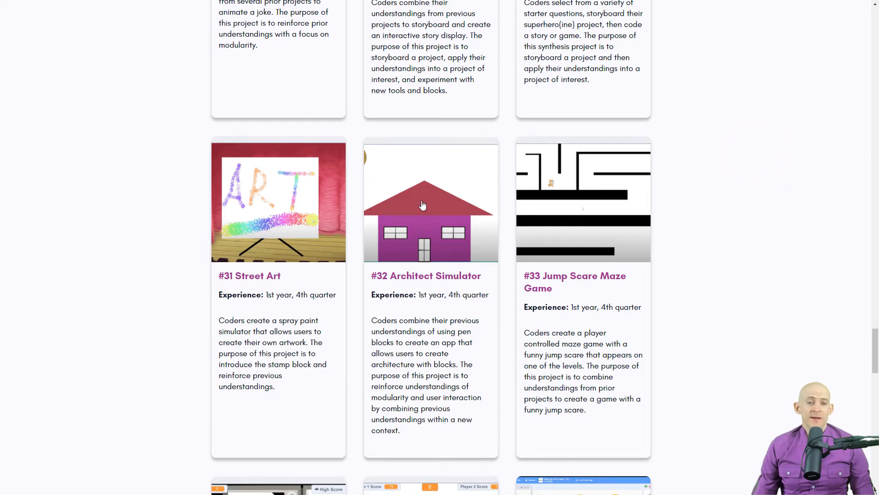
Launch Architect Simulator and assemble a small purple house from triangle and rectangle pieces
{"action": "left_click", "coordinate": [423, 205]}
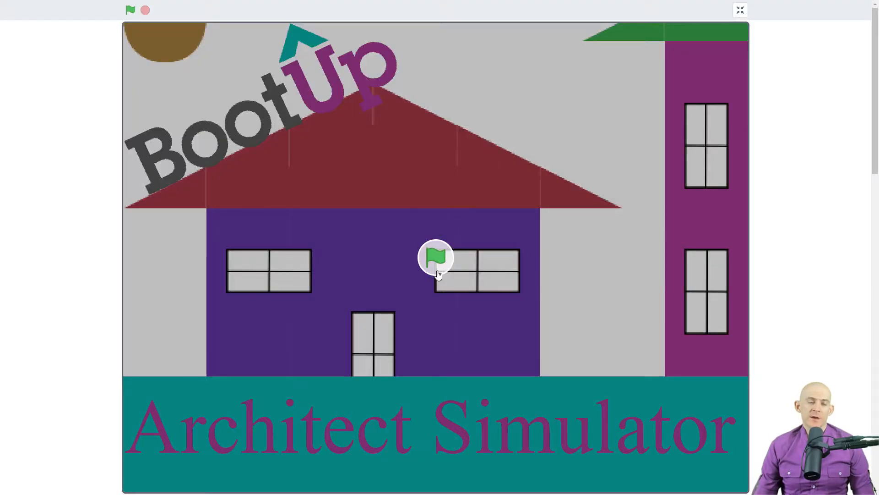
{"action": "left_click", "coordinate": [132, 9]}
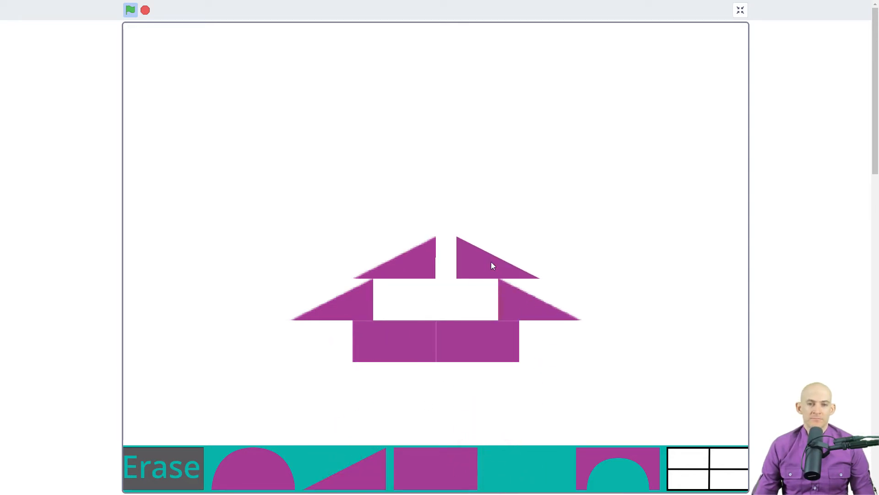
Switch to the Super Mario Maker Scratch v3.0 beta project's title screen
{"action": "left_click", "coordinate": [132, 9]}
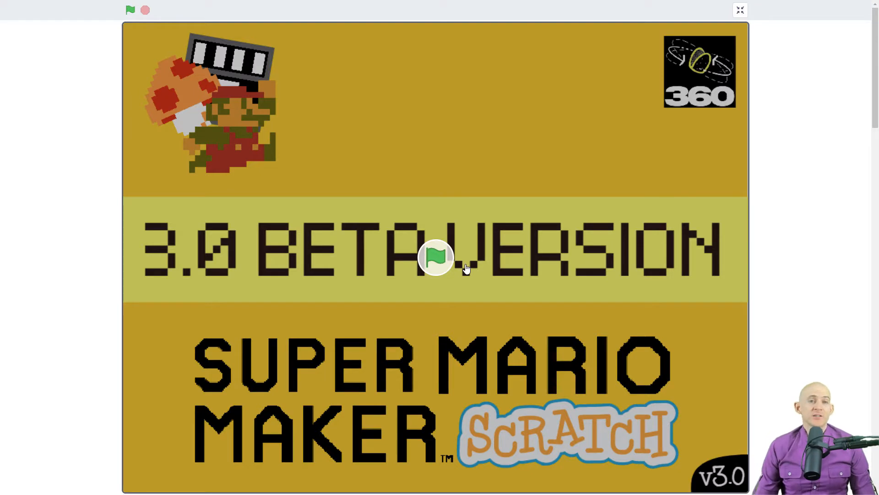
{"action": "mouse_move", "coordinate": [452, 255]}
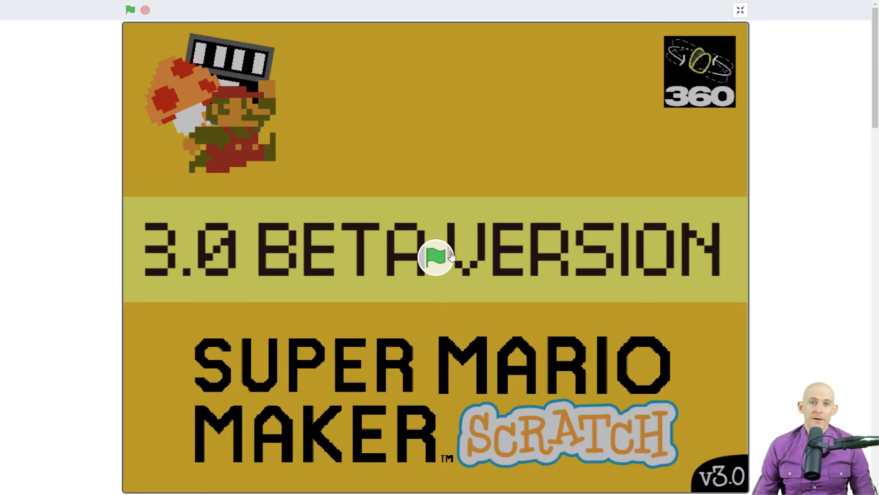
{"action": "mouse_move", "coordinate": [461, 258]}
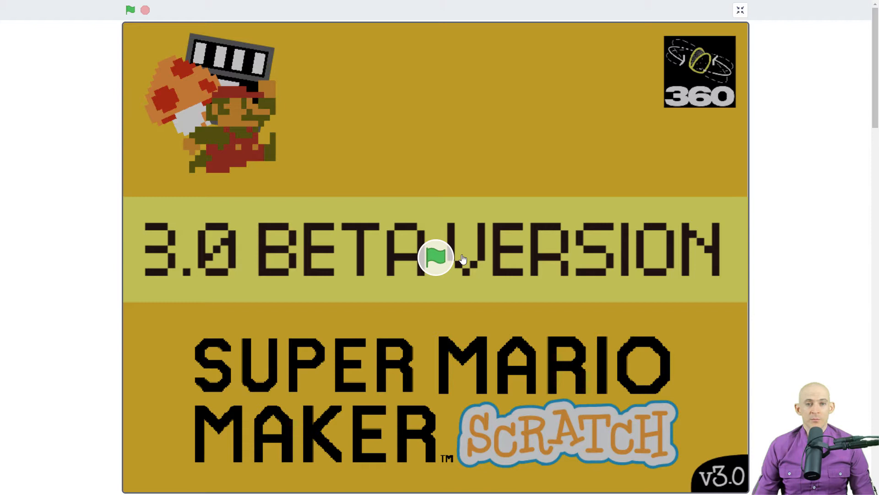
{"action": "mouse_move", "coordinate": [412, 230]}
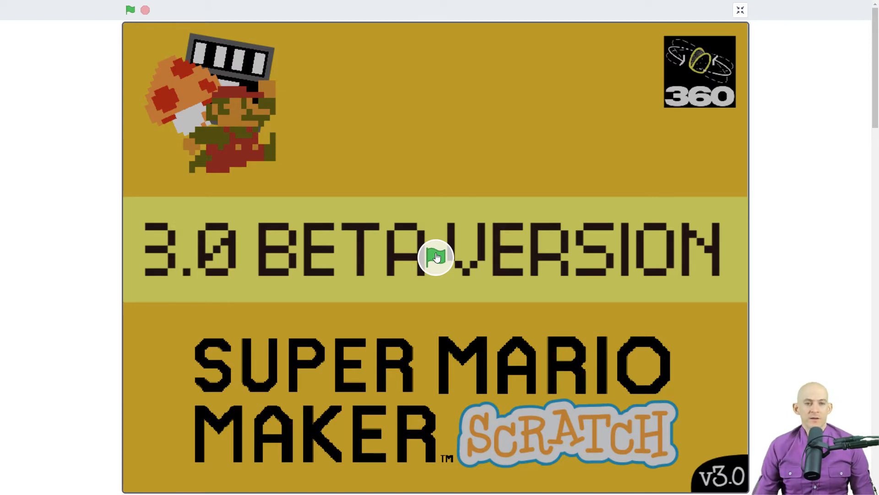
Run Super Mario Maker and lay out brick platforms, a coin, a Goomba and a goal flag
{"action": "left_click", "coordinate": [132, 10]}
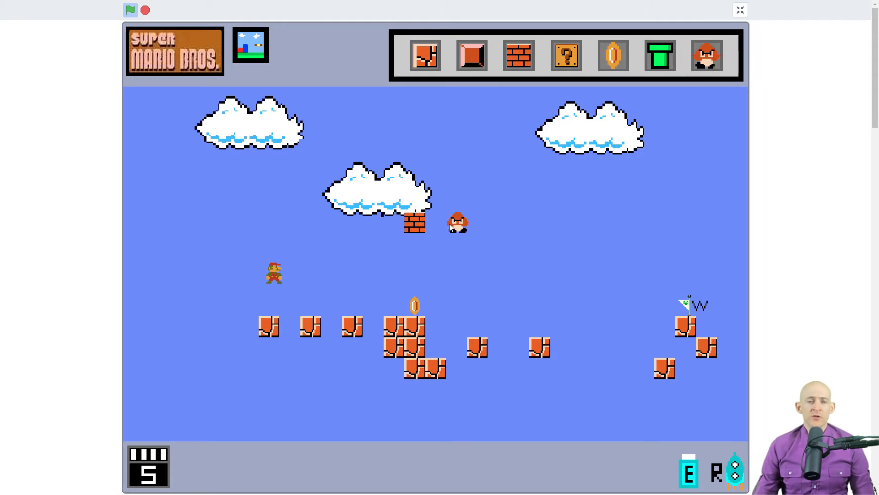
Play the level, walking Mario right across the bricks until the score reaches 5
{"action": "left_click", "coordinate": [131, 9]}
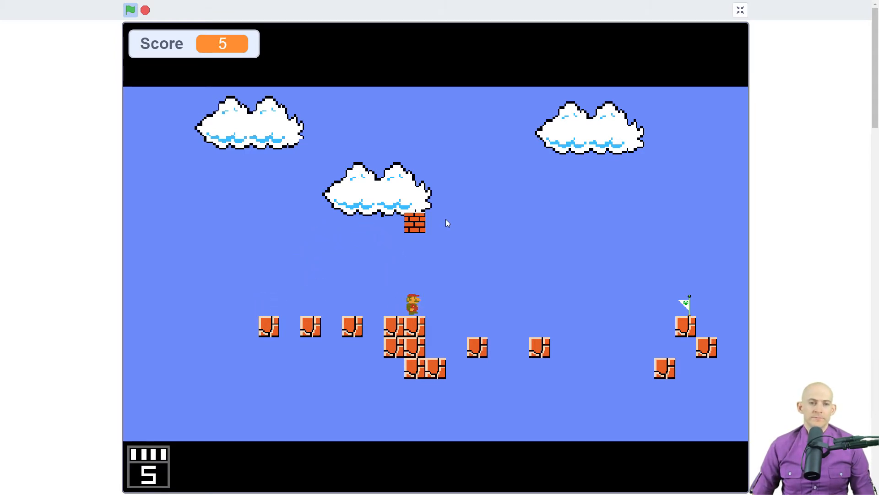
{"action": "key", "text": "right"}
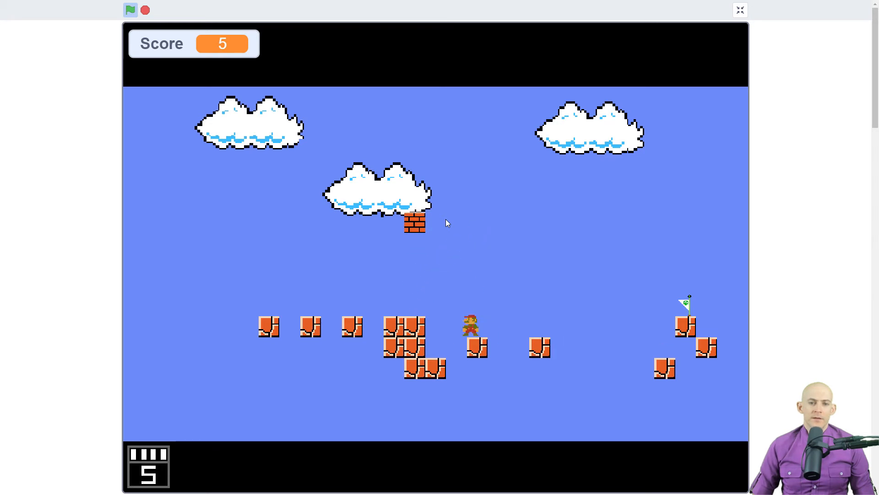